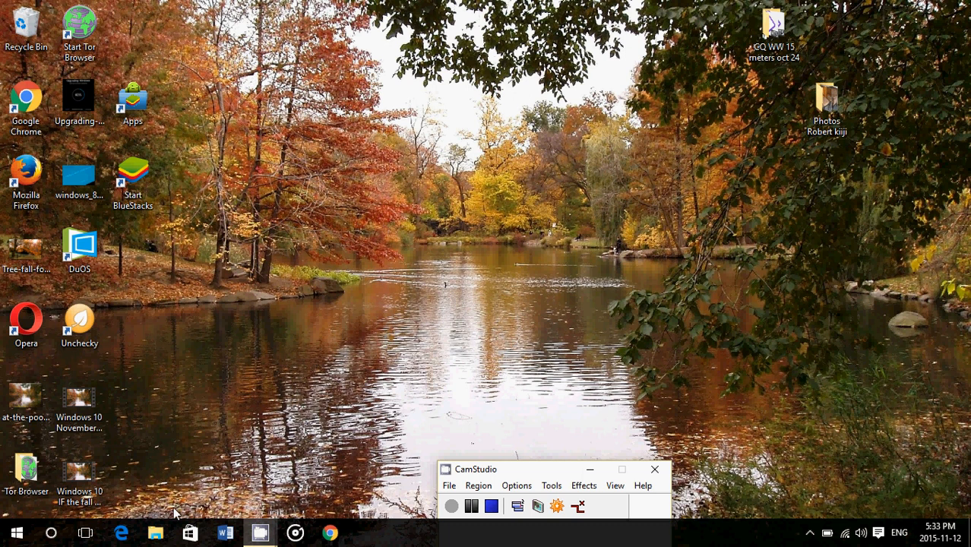
# Search Cortana for "device manager" to bring up Device Manager as the best match.
pyautogui.click(51, 532)
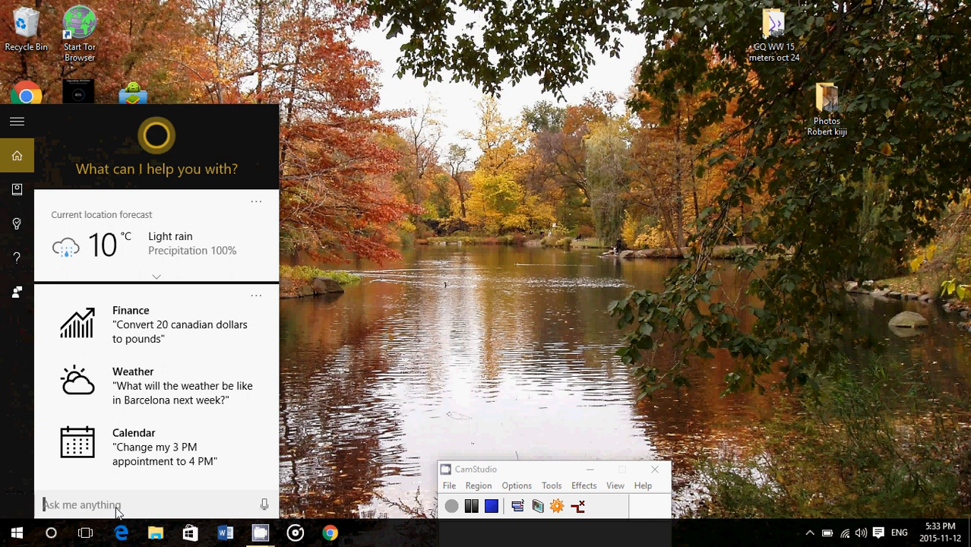
pyautogui.write('device manager')
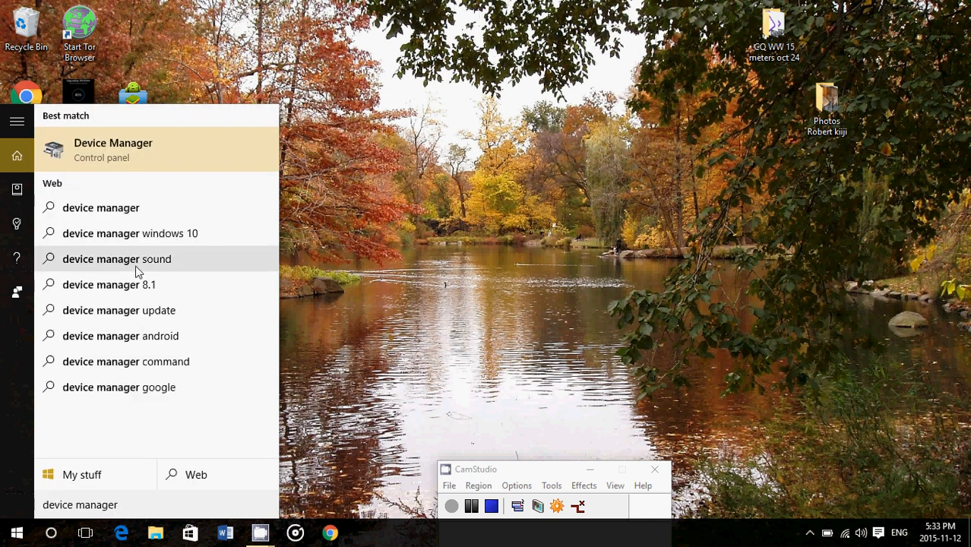
pyautogui.moveTo(106, 155)
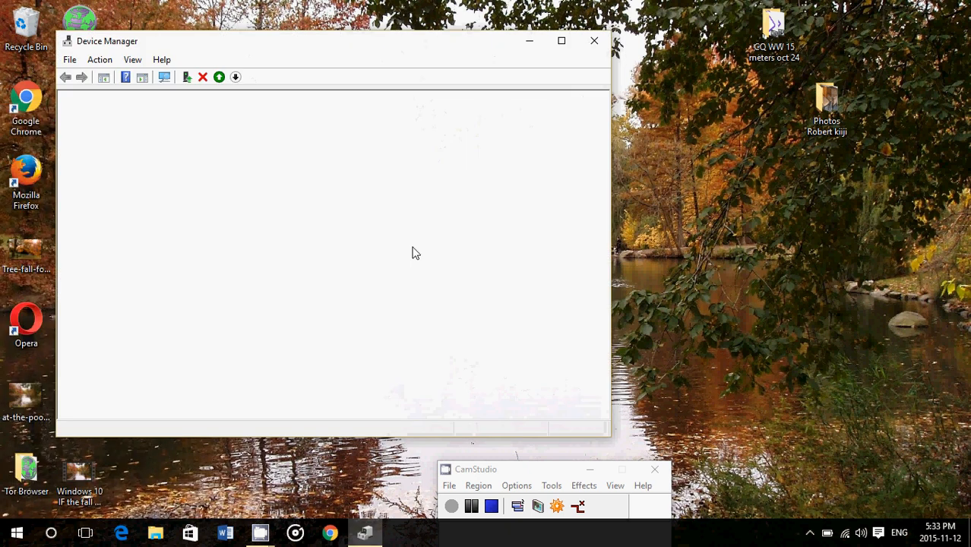
pyautogui.moveTo(404, 254)
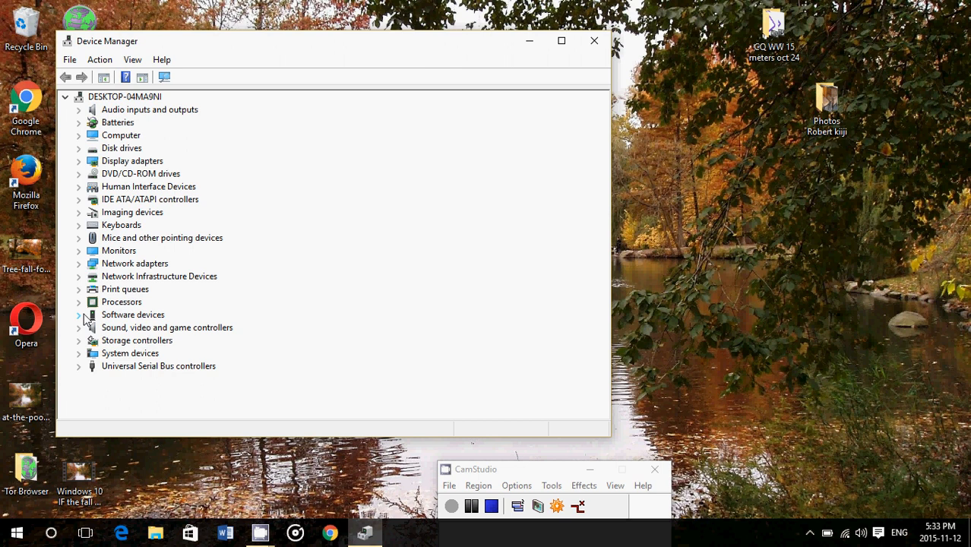
pyautogui.moveTo(103, 203)
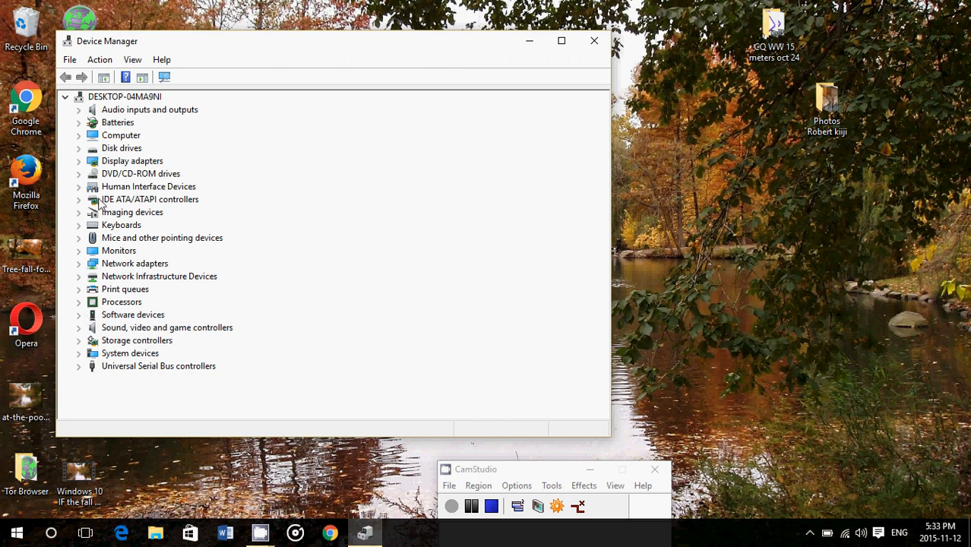
pyautogui.moveTo(182, 296)
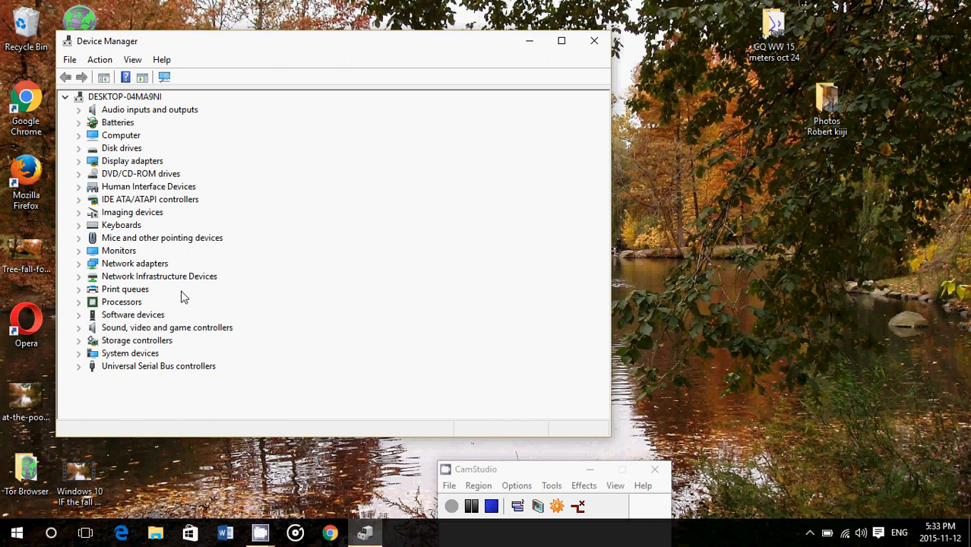
pyautogui.moveTo(128, 220)
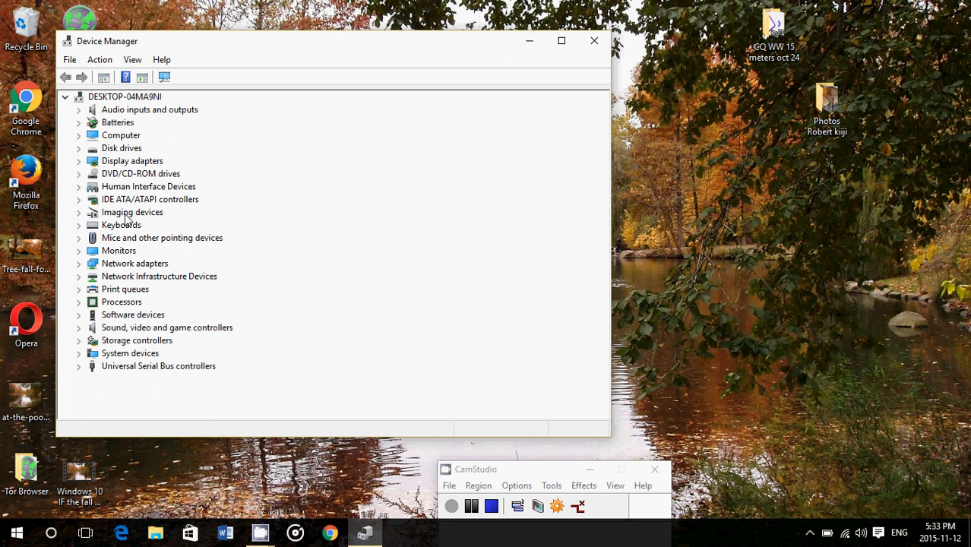
pyautogui.moveTo(135, 226)
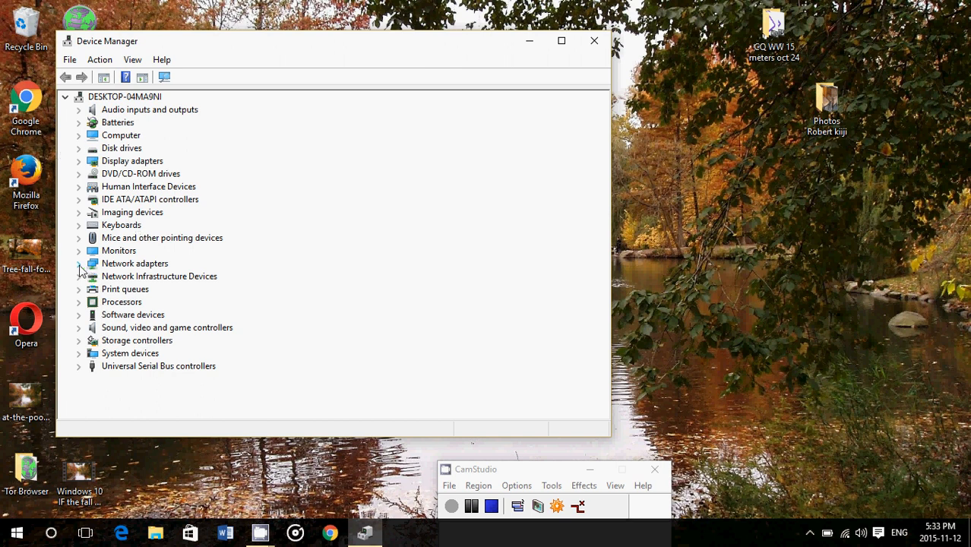
# Expand Network adapters, dismiss the Qualcomm adapter's options, and open the Action menu.
pyautogui.click(79, 263)
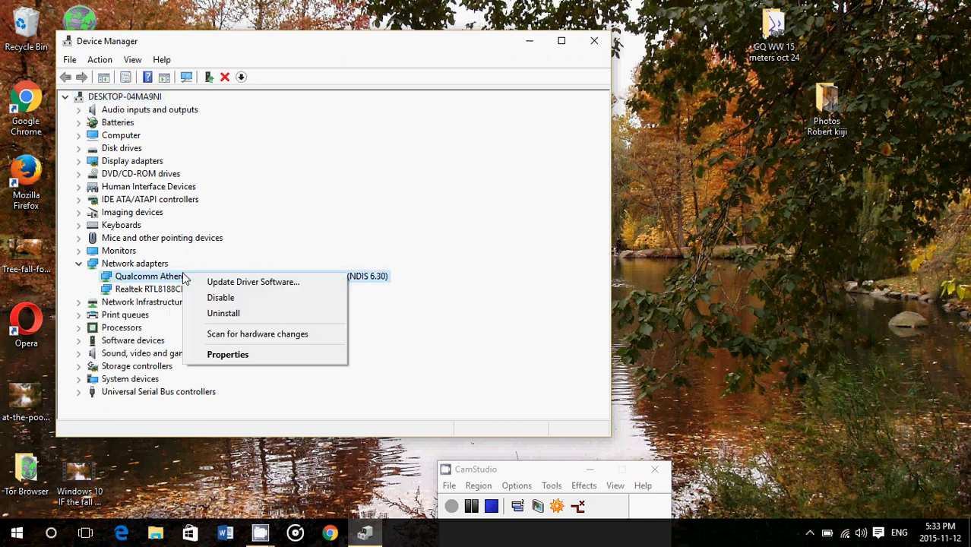
pyautogui.moveTo(242, 314)
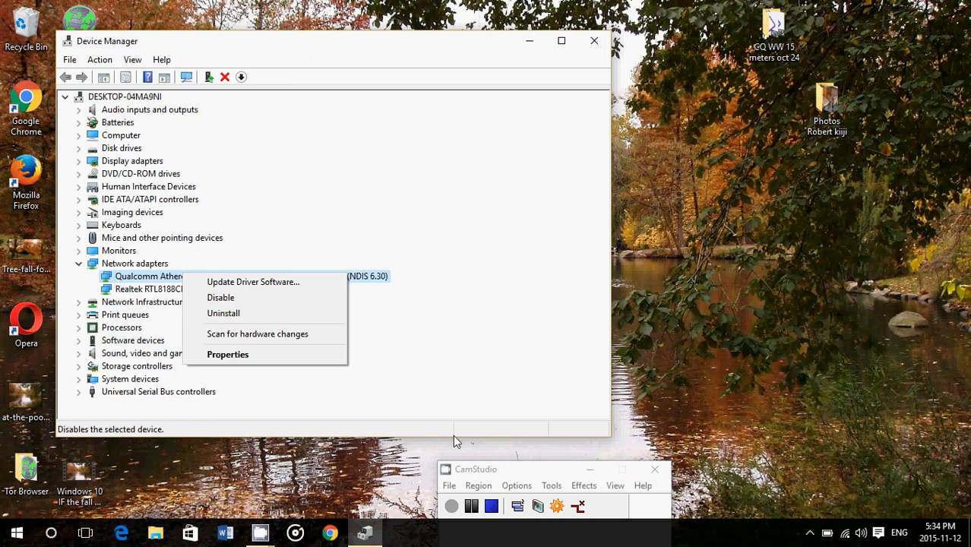
pyautogui.click(451, 390)
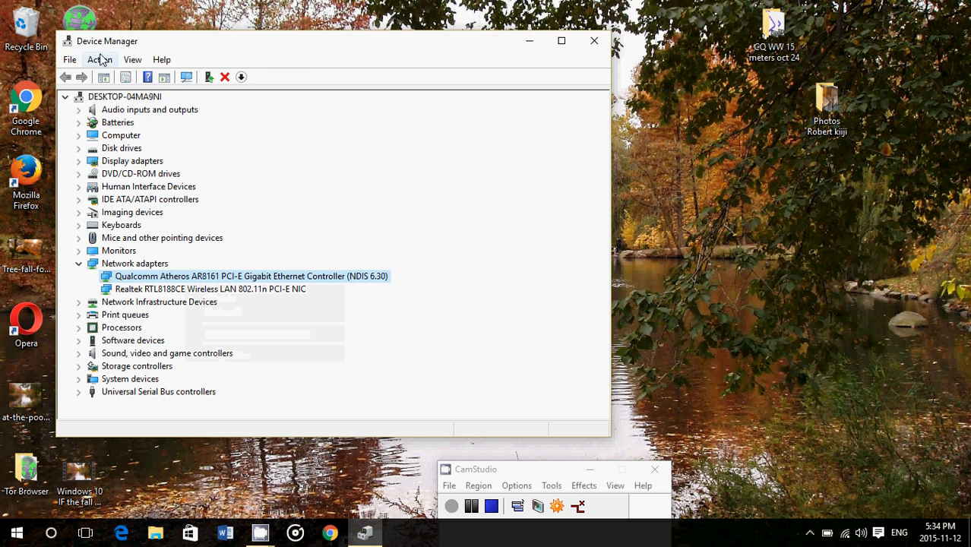
pyautogui.moveTo(103, 63)
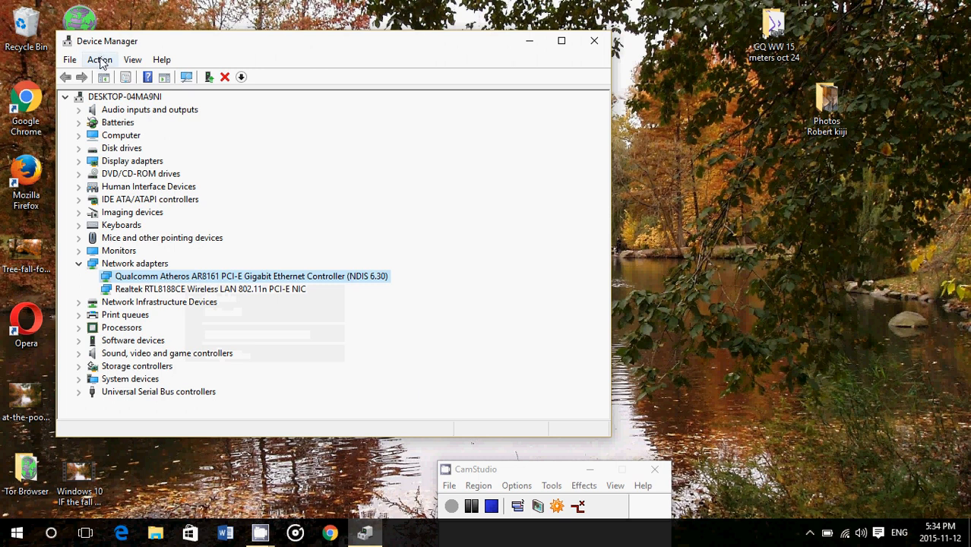
pyautogui.click(100, 60)
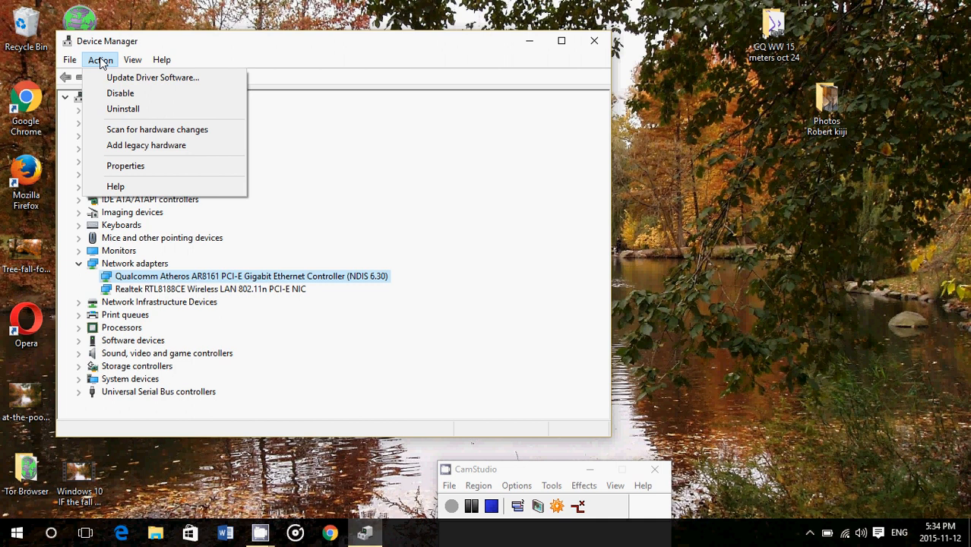
pyautogui.moveTo(120, 92)
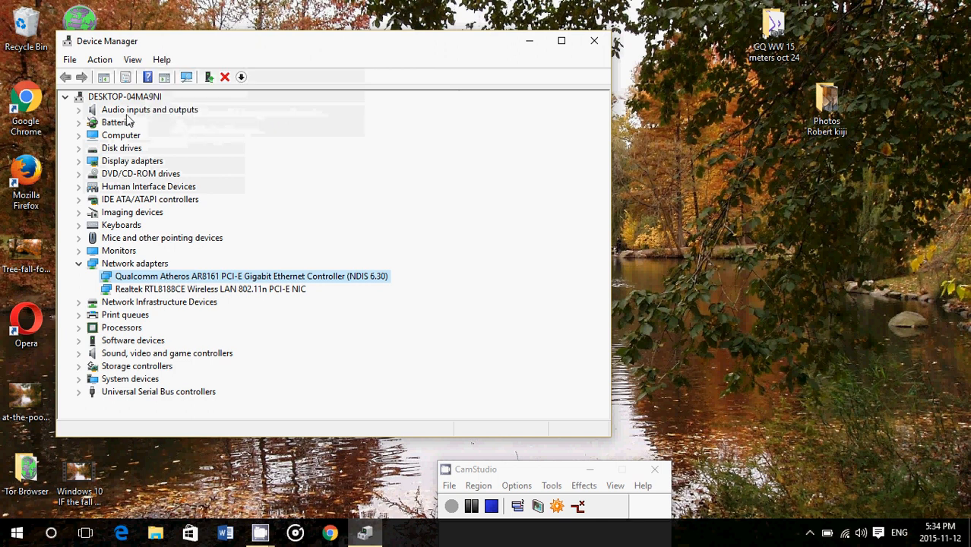
# Expand Display adapters to show the AMD Radeon HD 7600M Series card and close its options.
pyautogui.click(79, 160)
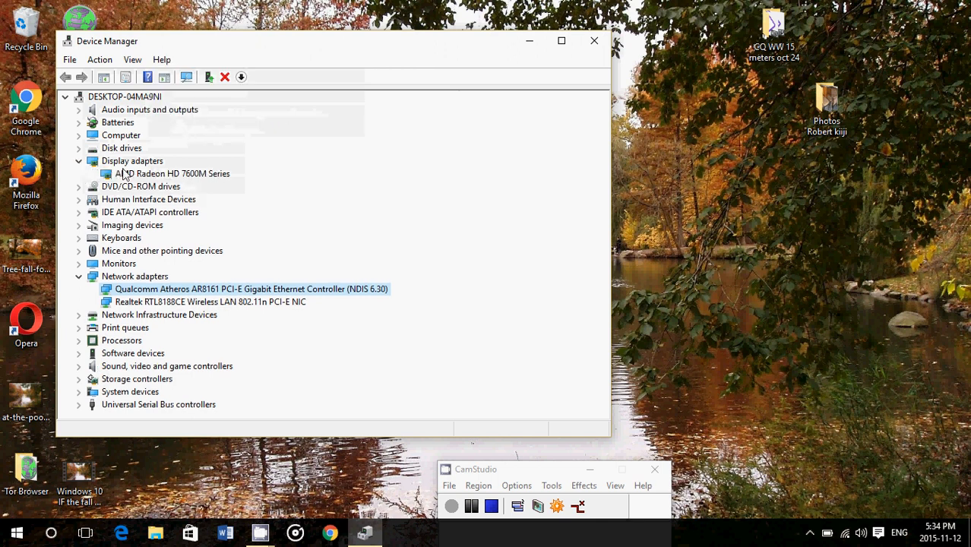
pyautogui.rightClick(165, 173)
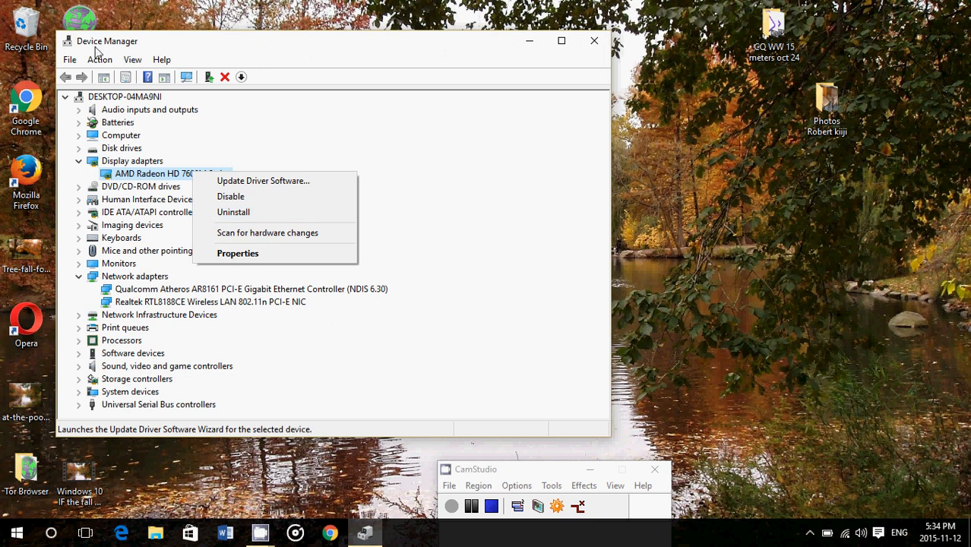
pyautogui.click(100, 60)
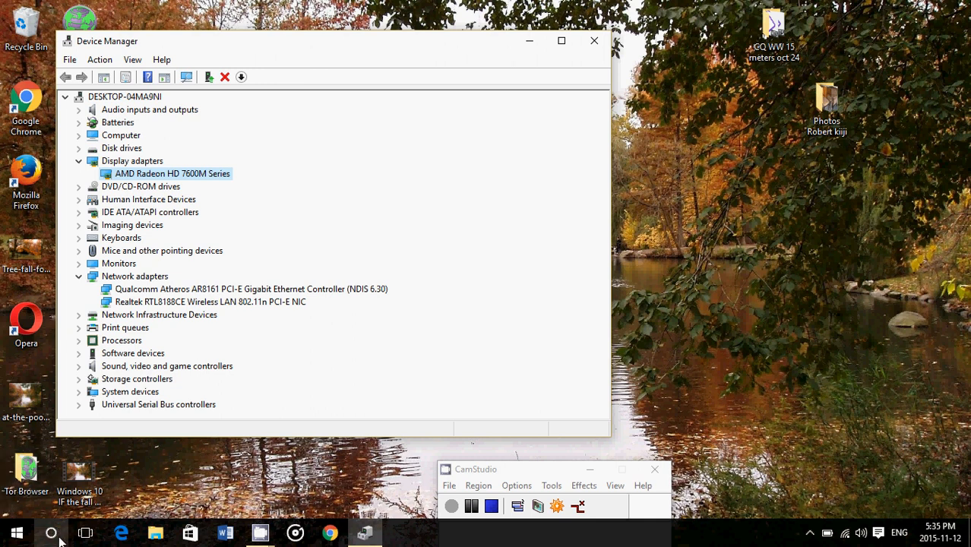
# Search Cortana for "wifi" and open Change WiFi settings from the results.
pyautogui.click(51, 533)
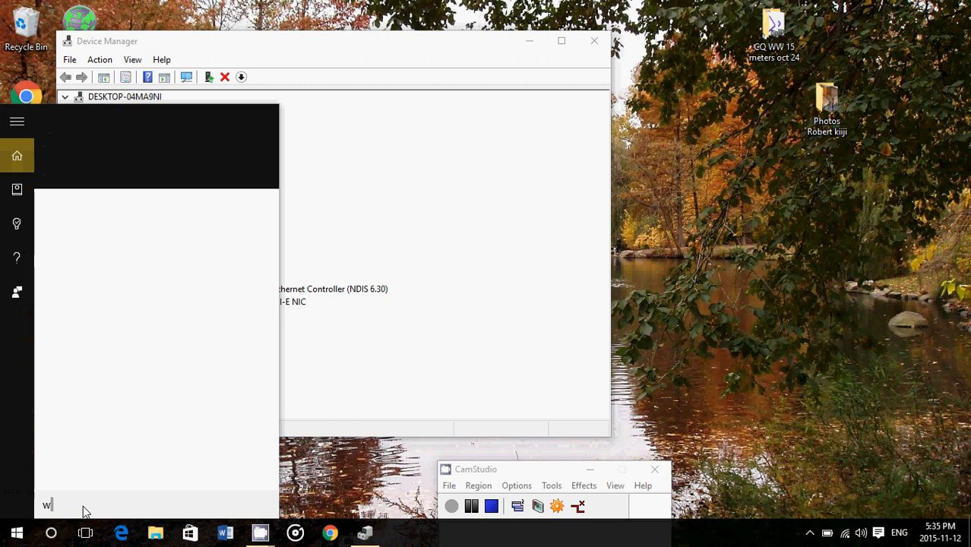
pyautogui.write('ifi')
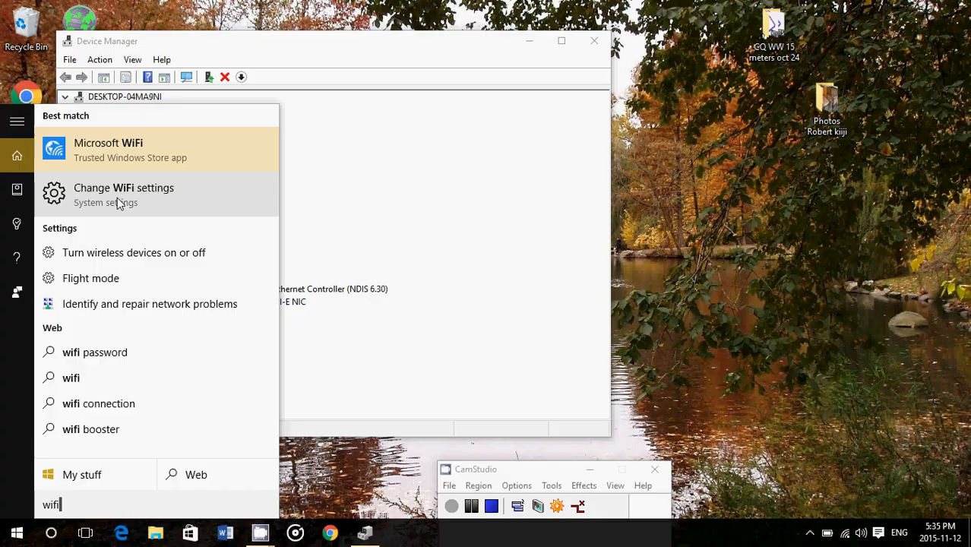
pyautogui.click(123, 195)
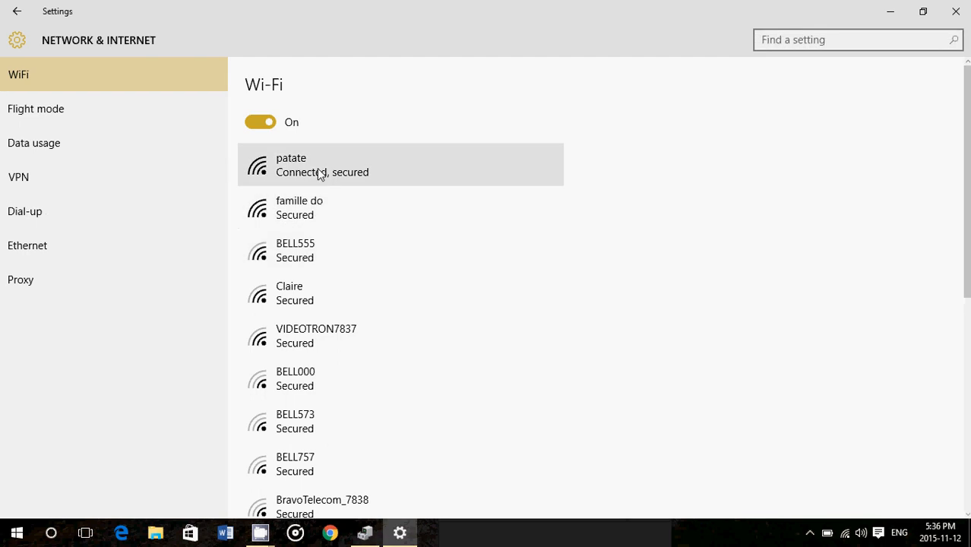
# Expand the connected patate network to reveal Disconnect, then scroll to Advanced options.
pyautogui.click(342, 165)
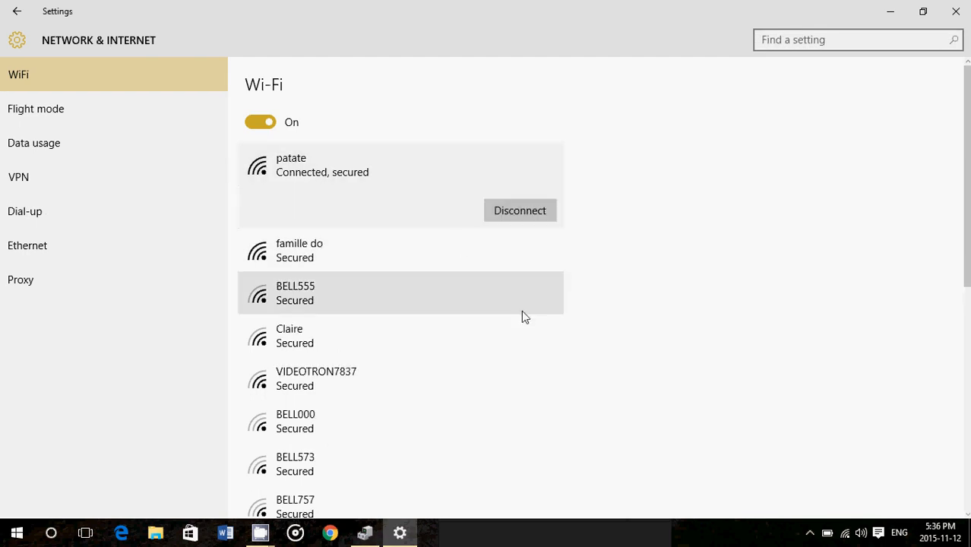
pyautogui.moveTo(472, 342)
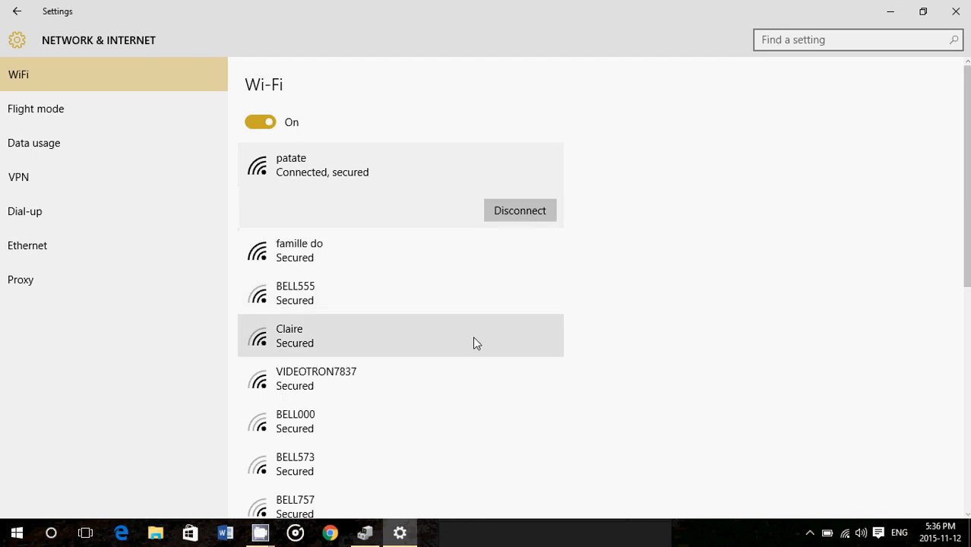
pyautogui.moveTo(265, 148)
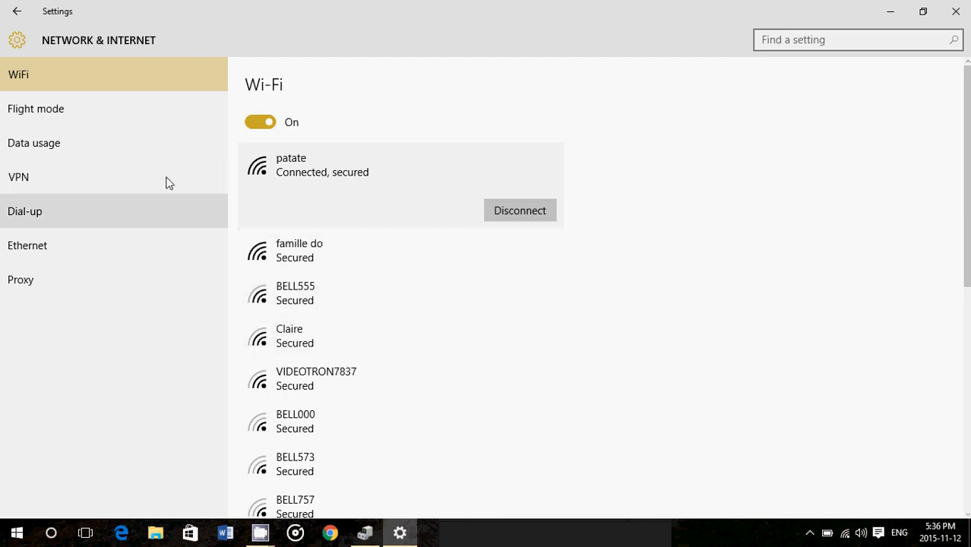
pyautogui.moveTo(72, 148)
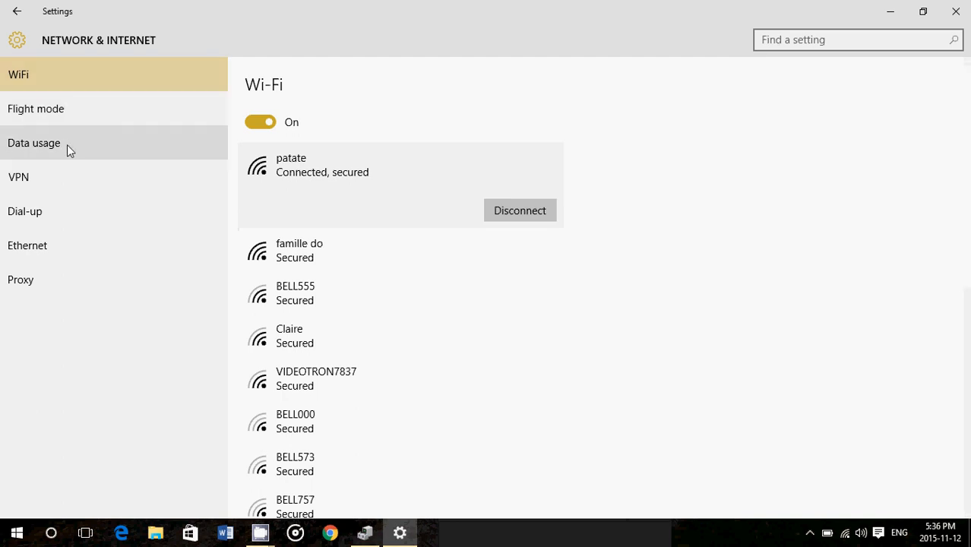
pyautogui.moveTo(75, 245)
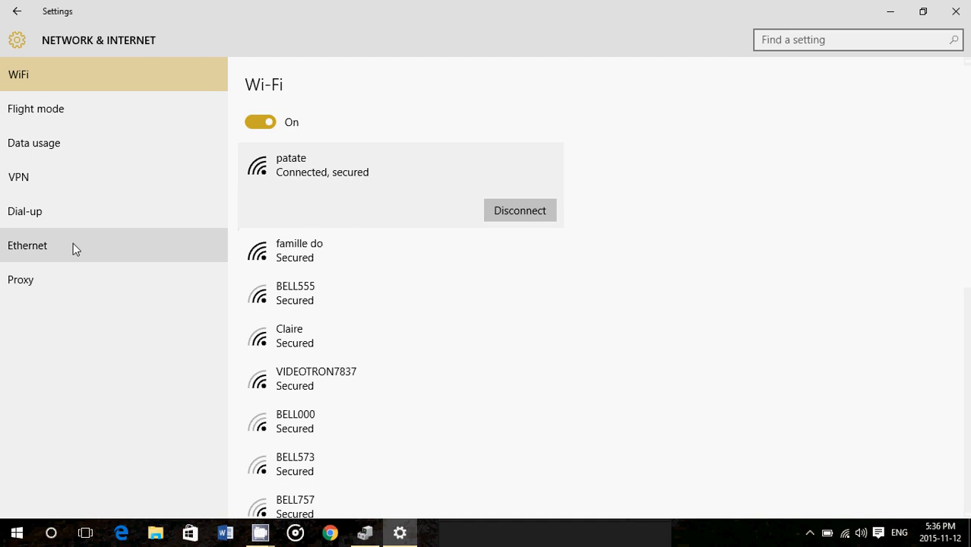
pyautogui.scroll(-3)
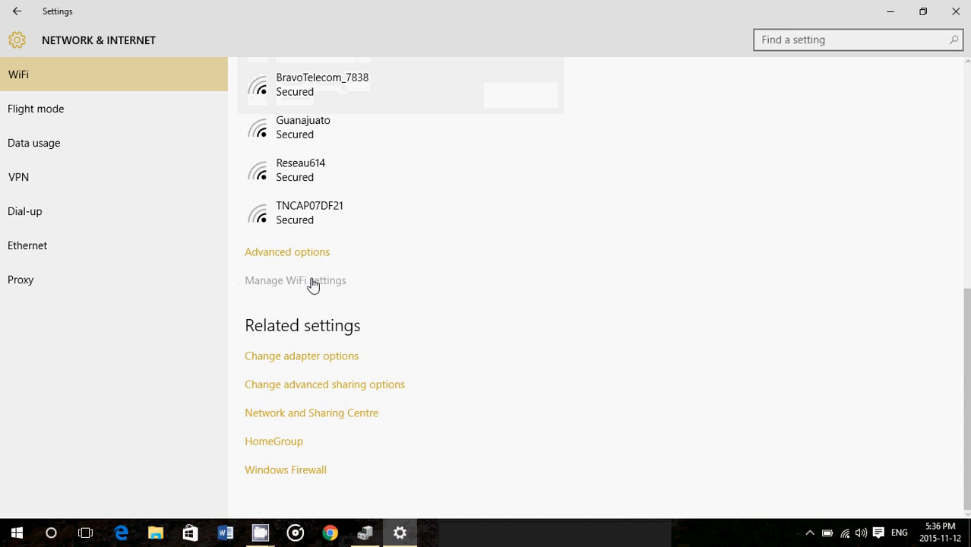
# Open Manage WiFi settings and scroll down to the Manage known networks list.
pyautogui.click(296, 280)
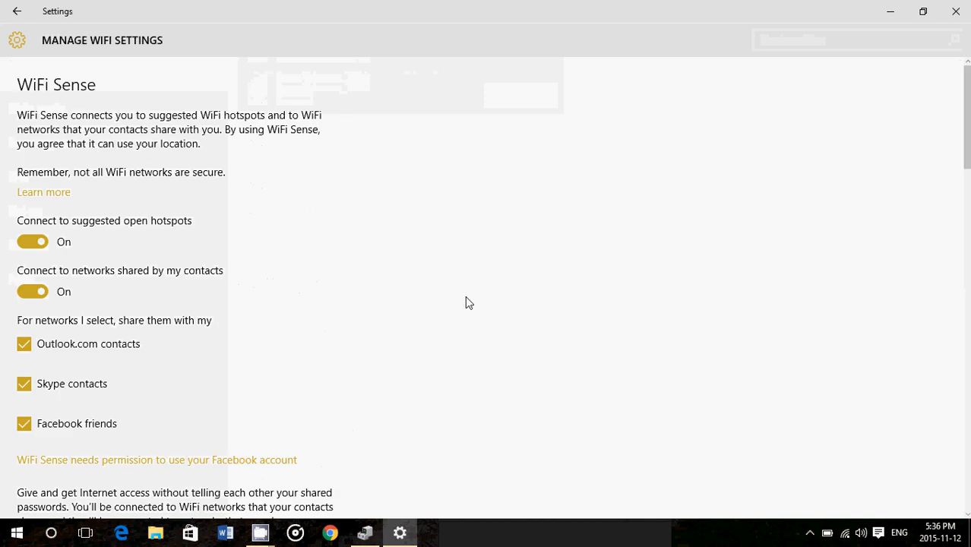
pyautogui.scroll(-3)
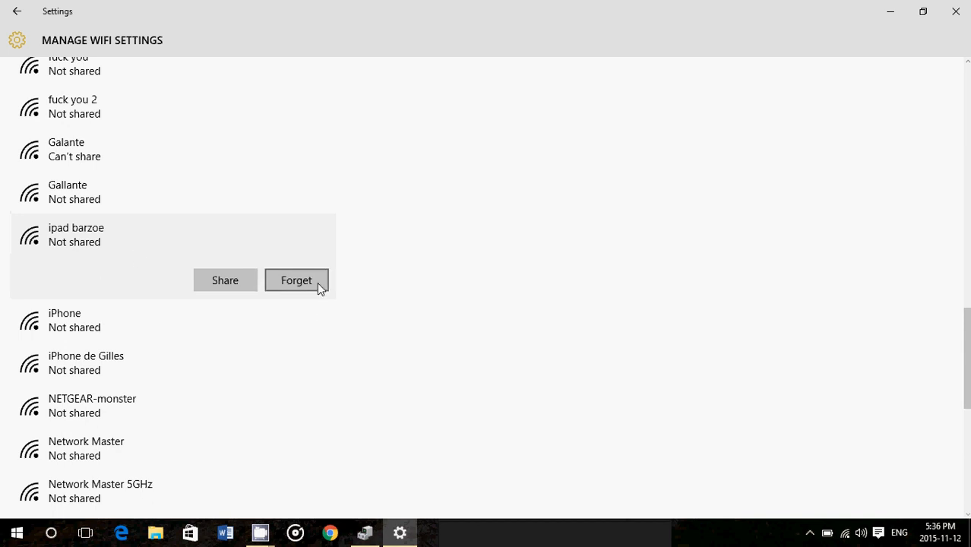
pyautogui.moveTo(442, 405)
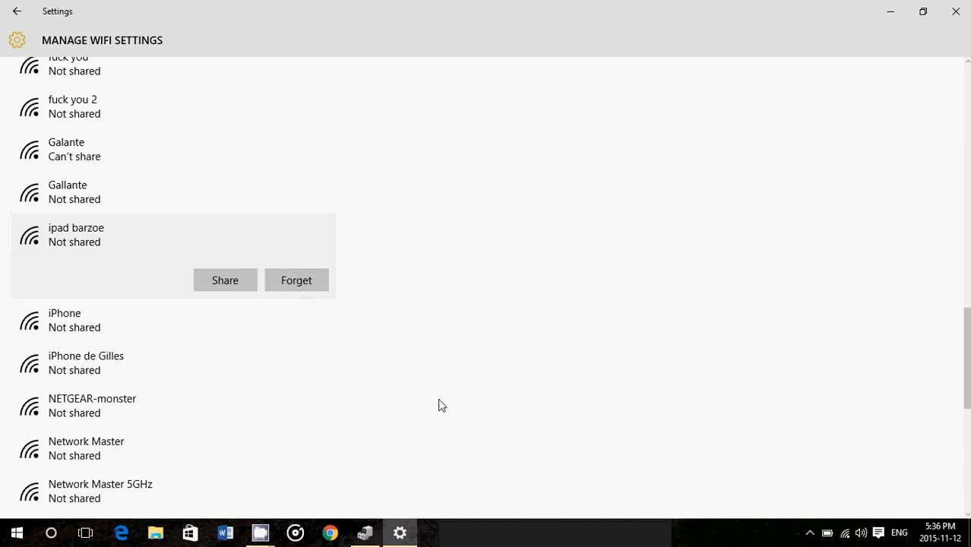
pyautogui.moveTo(869, 7)
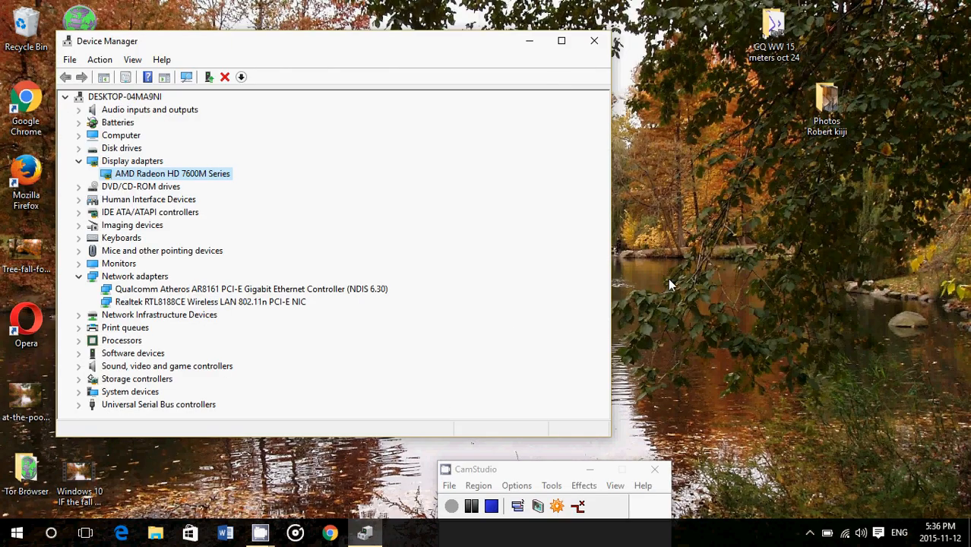
pyautogui.moveTo(372, 42)
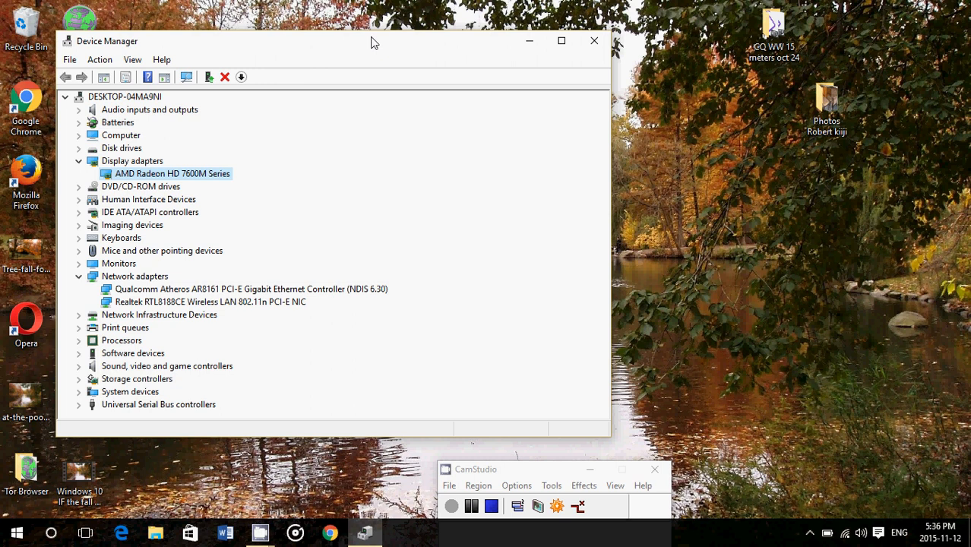
pyautogui.moveTo(568, 193)
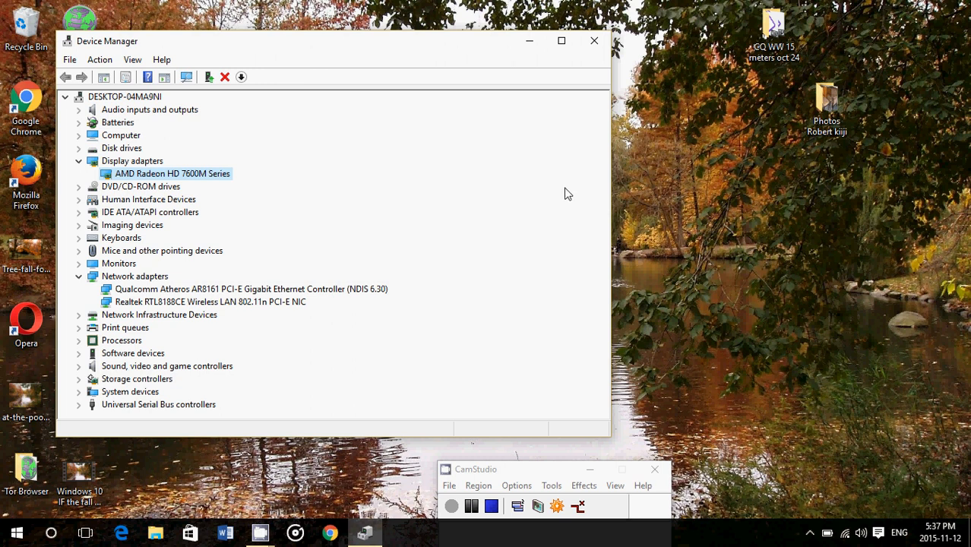
pyautogui.moveTo(506, 435)
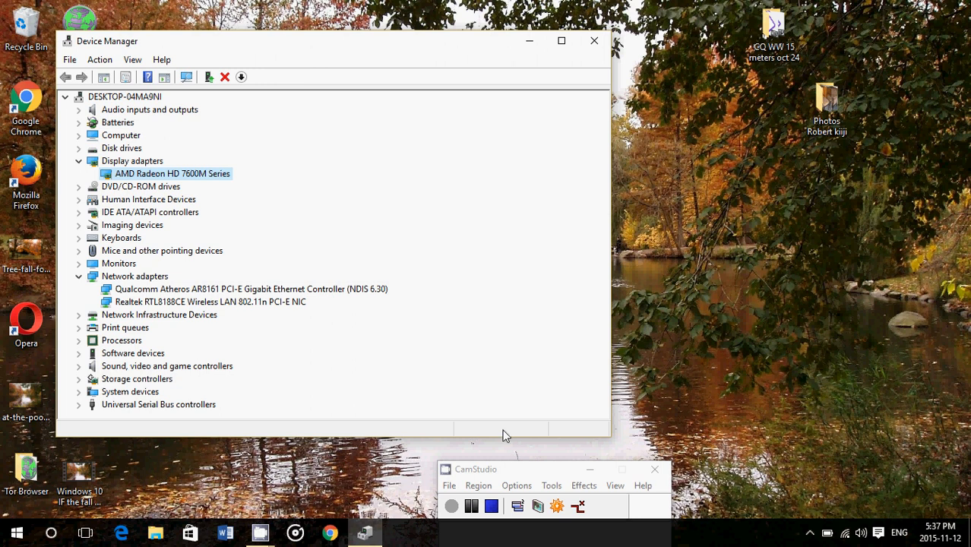